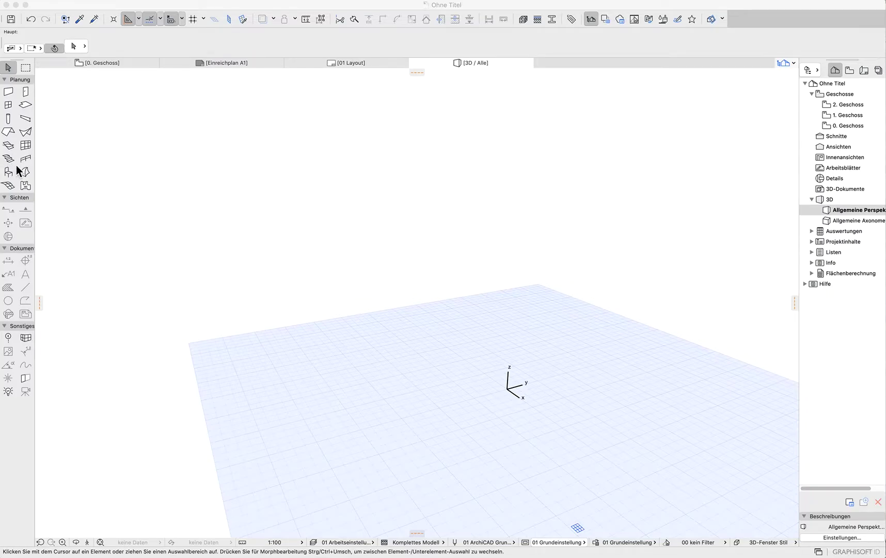
mouse_move(25, 180)
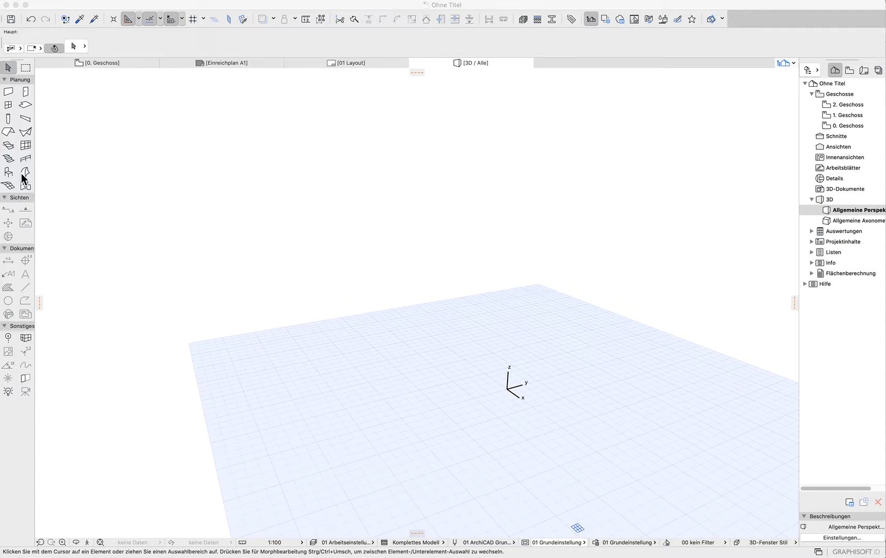
Place a barrel shell with the Shell tool, entering 3 for length and 5 for the profile dimensions.
left_click(25, 172)
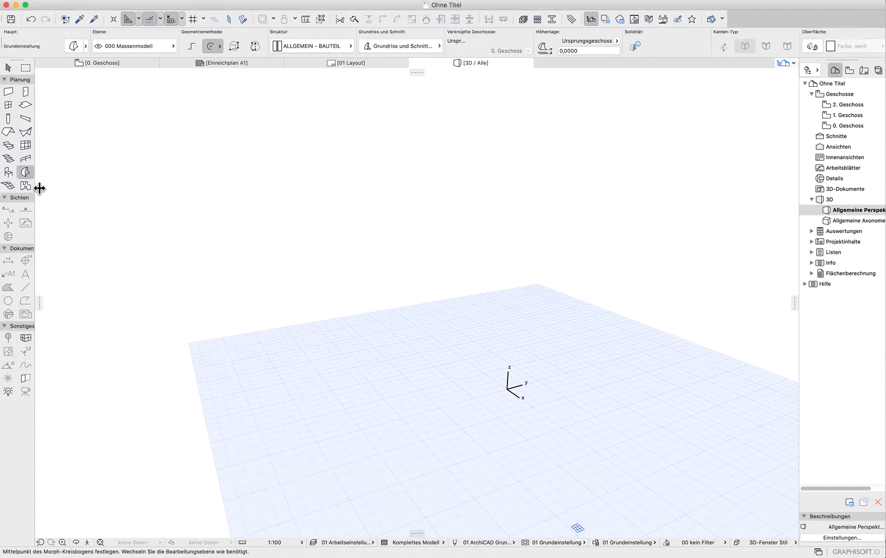
left_click(25, 132)
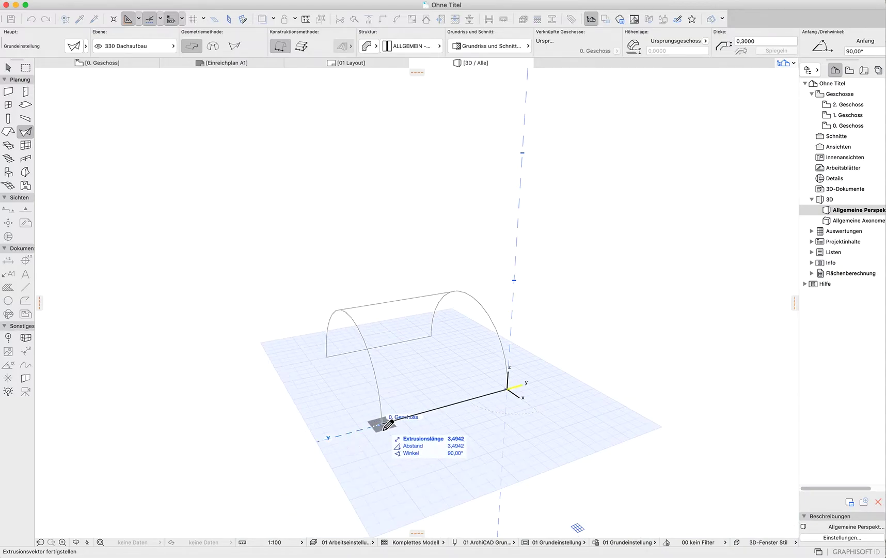
type("3")
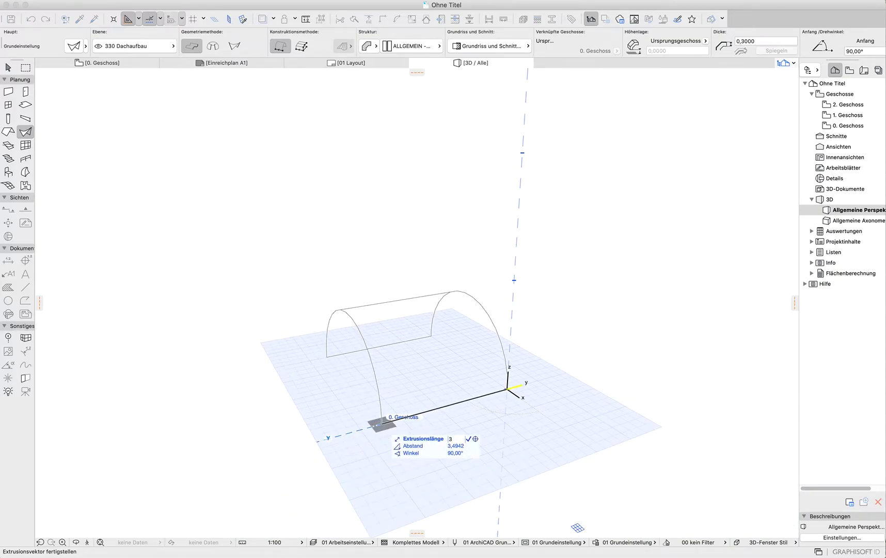
type("5")
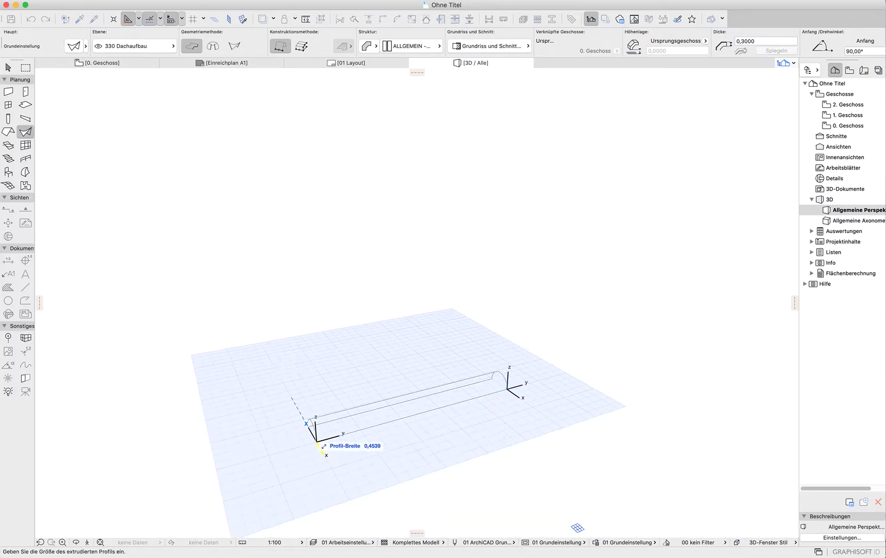
type("5")
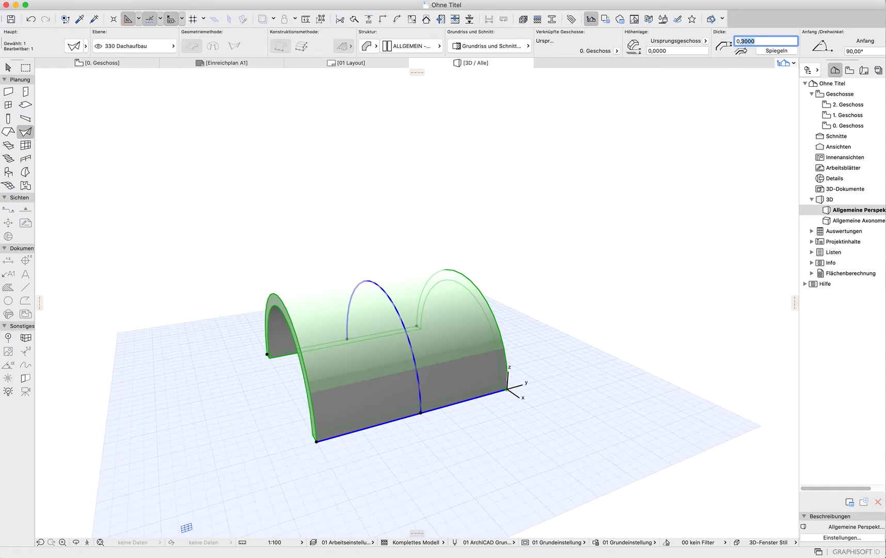
Enter 0,0500 as the shell thickness in the Info Box.
type("0,0500")
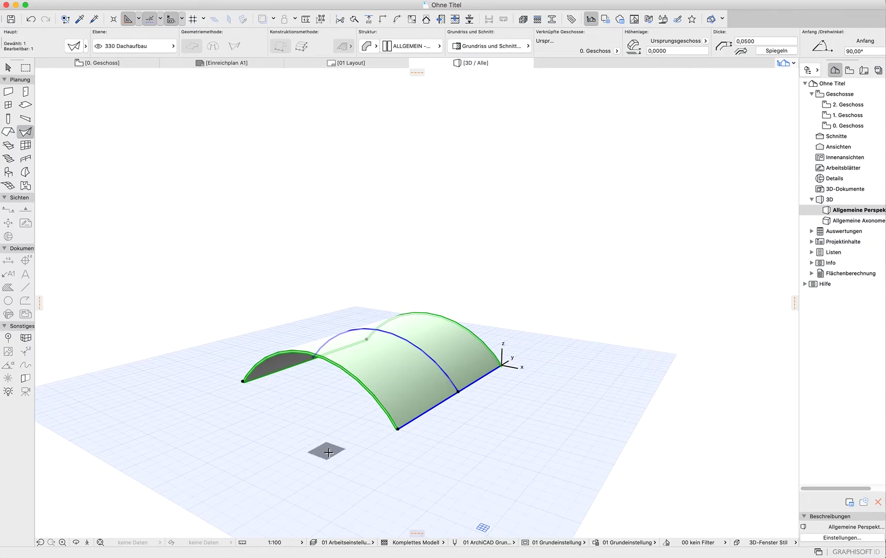
mouse_move(389, 334)
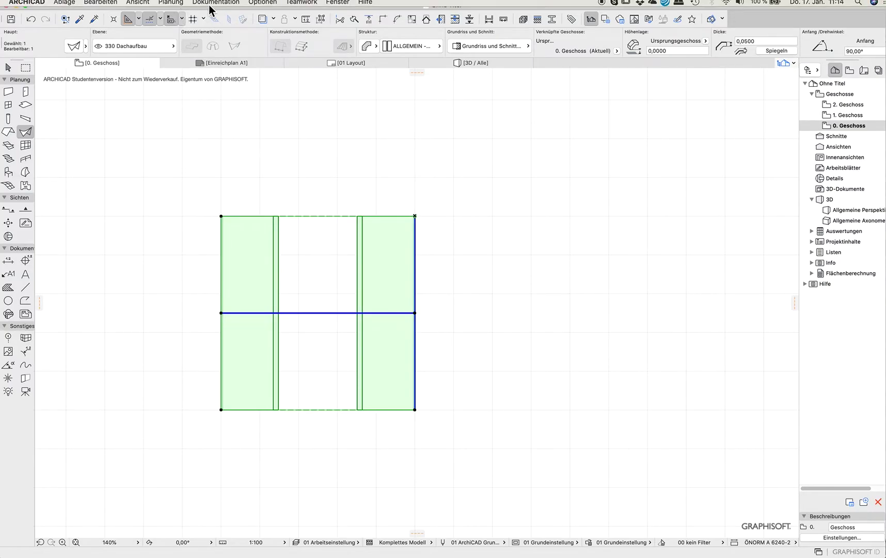
Choose Planung > Schale > Schalen-Kontur definieren for the barrel shell.
left_click(170, 2)
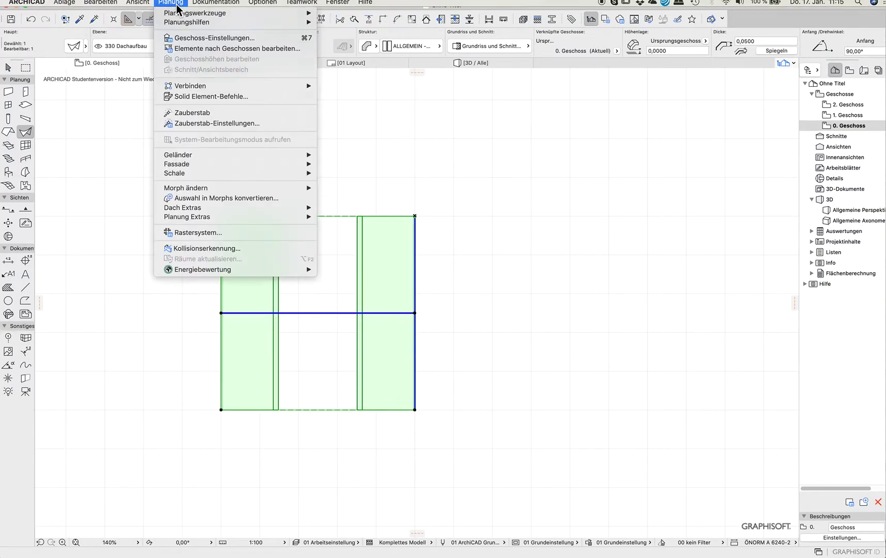
mouse_move(175, 173)
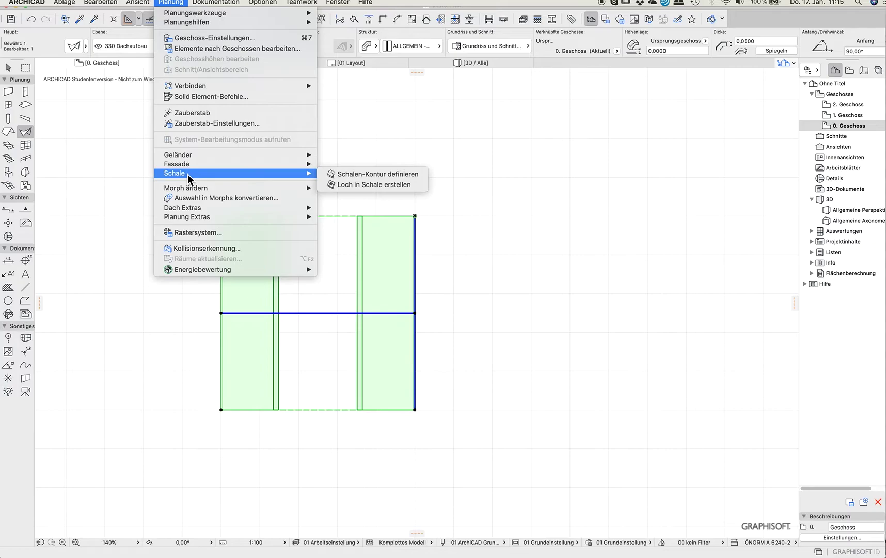
mouse_move(373, 173)
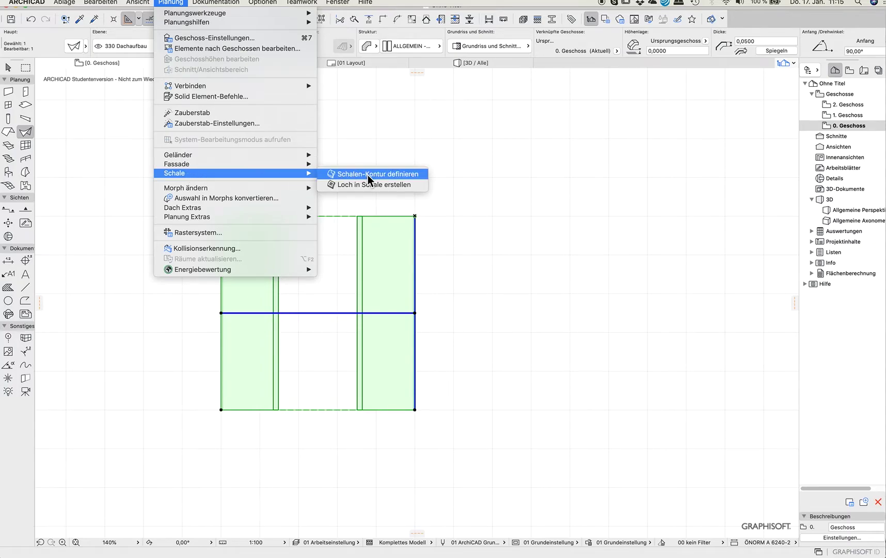
mouse_move(358, 185)
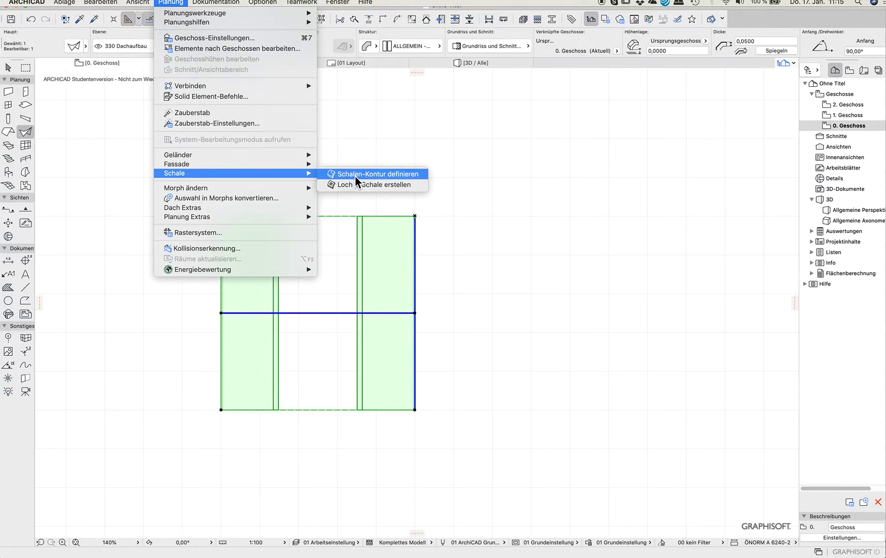
left_click(376, 173)
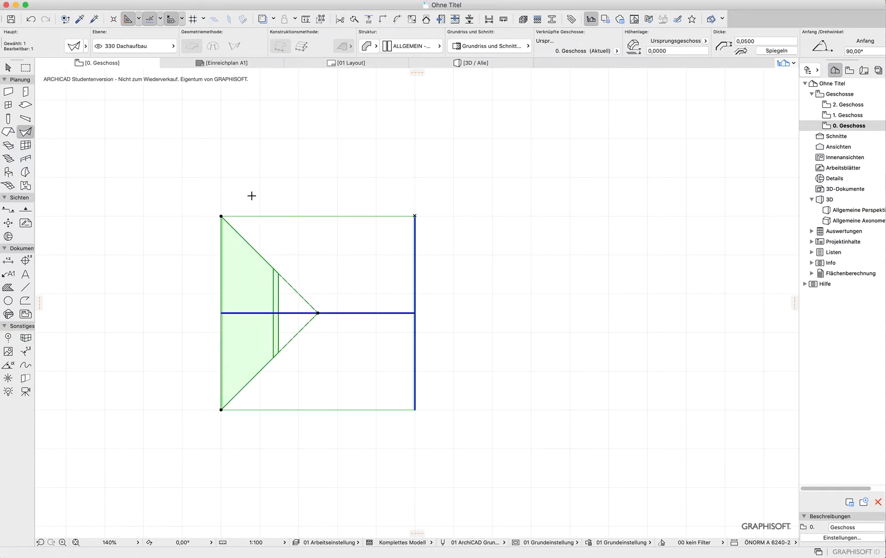
mouse_move(245, 277)
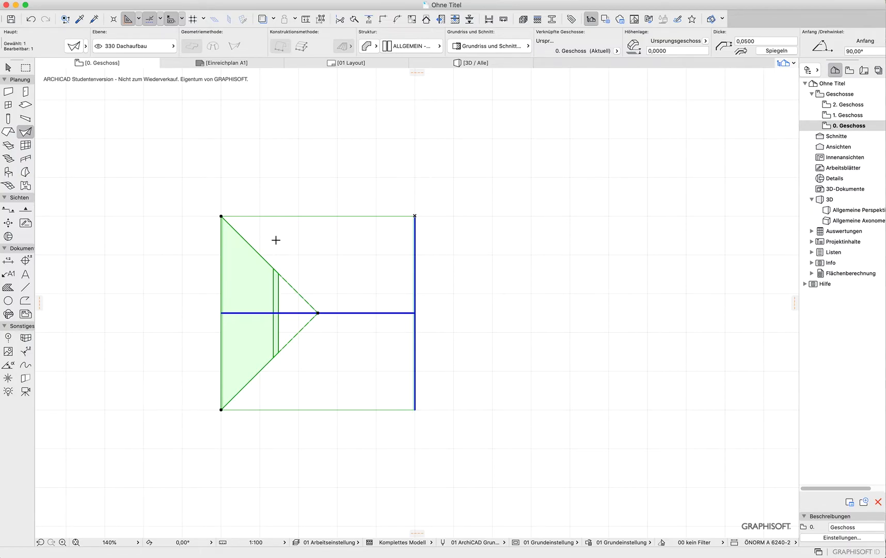
mouse_move(451, 226)
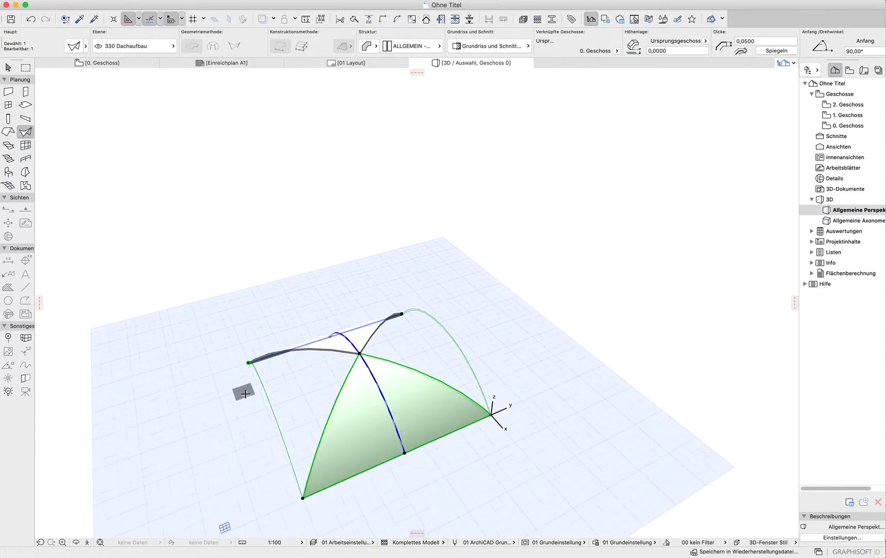
Place another barrel shell and return to the 0. Geschoss plan.
left_click(339, 354)
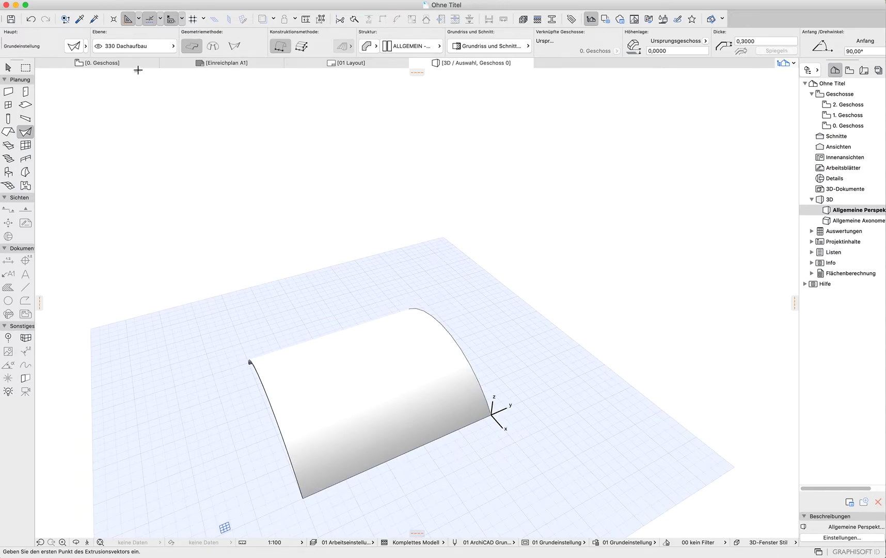
left_click(102, 63)
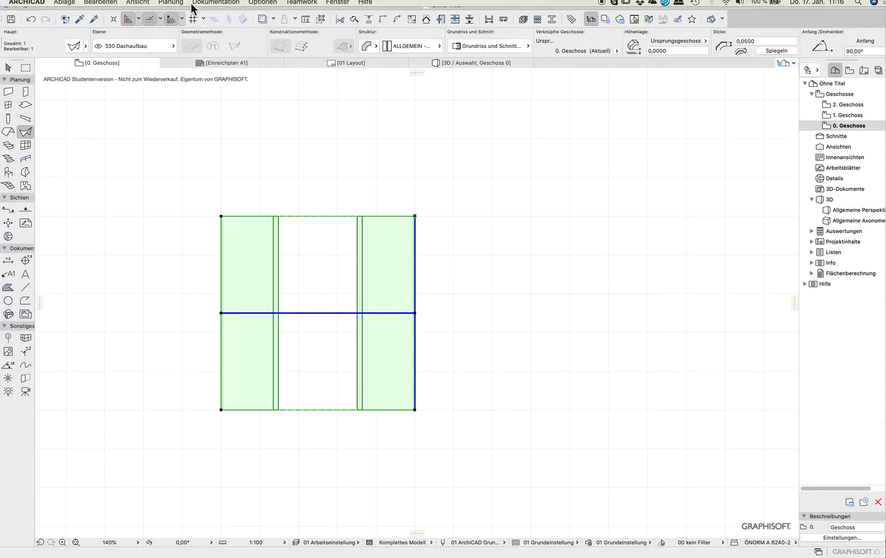
Choose Planung > Schale > Schalen-Kontur definieren for the second shell.
left_click(170, 2)
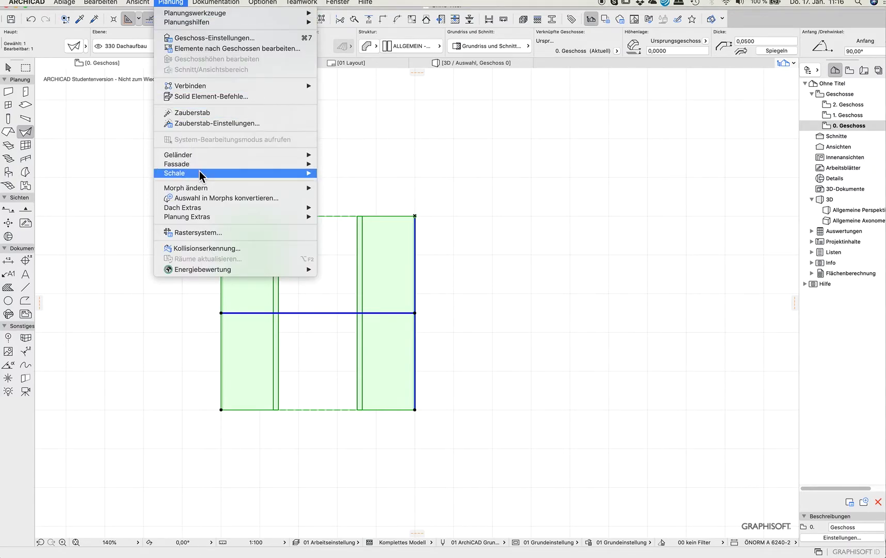
mouse_move(201, 173)
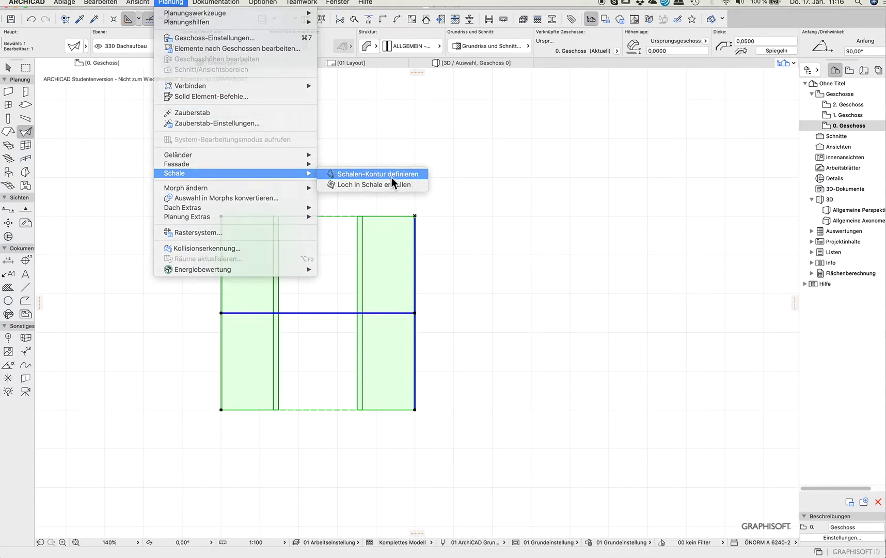
left_click(376, 174)
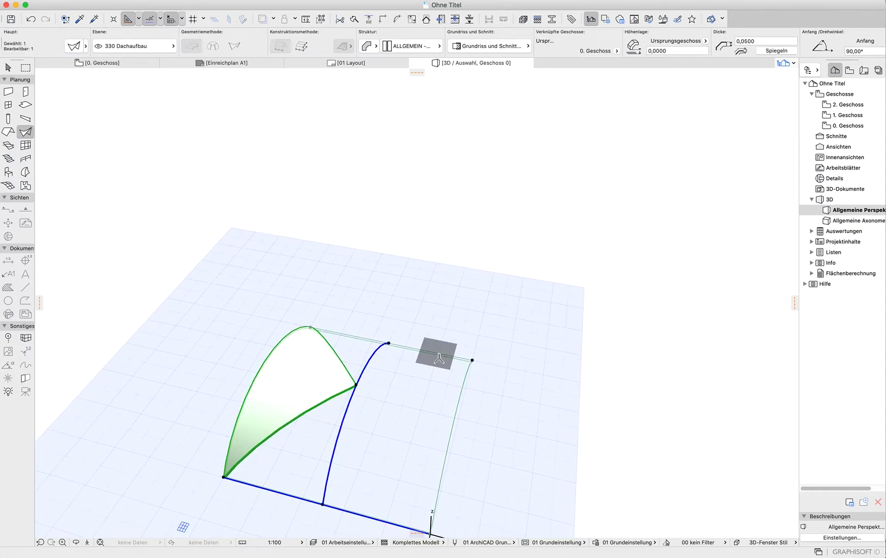
Draw the triangular contour that trims the shell into its quarter.
left_click(438, 359)
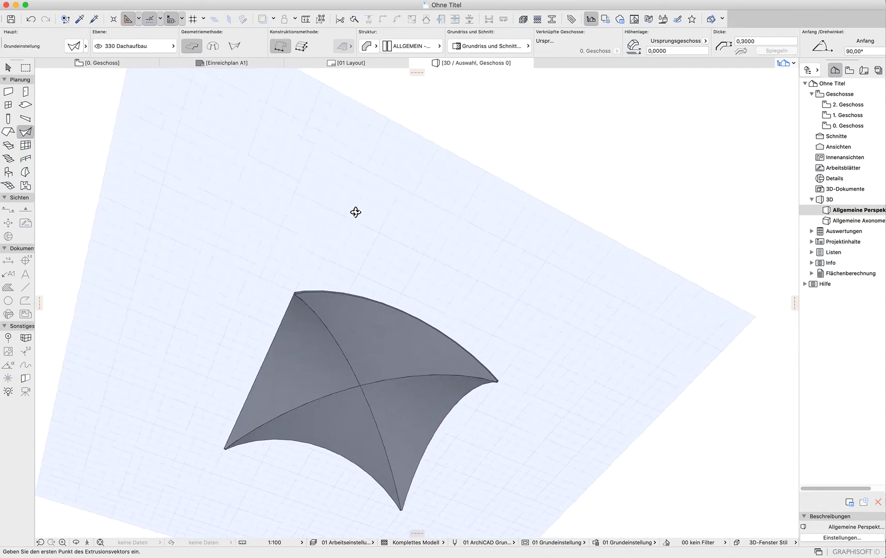
Orbit the 3D view to see the cross vault from below.
left_click_drag(355, 212, 365, 374)
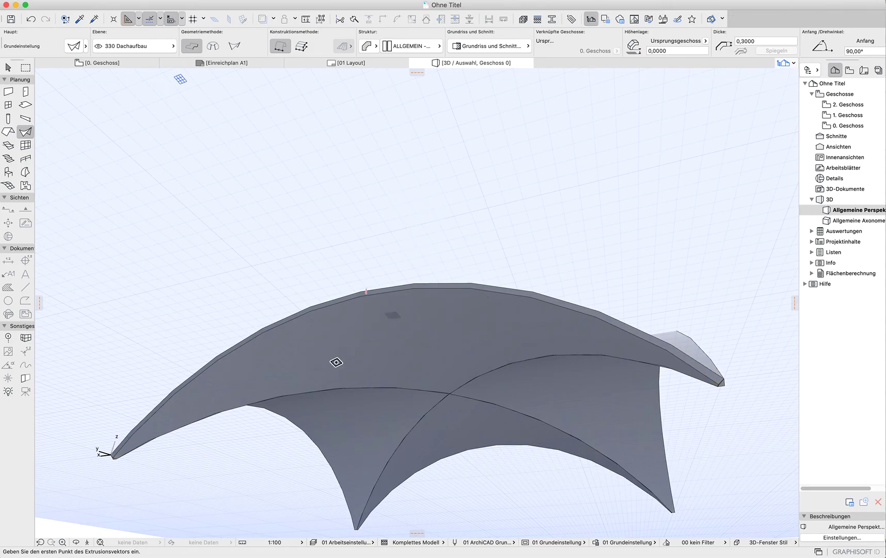
mouse_move(487, 300)
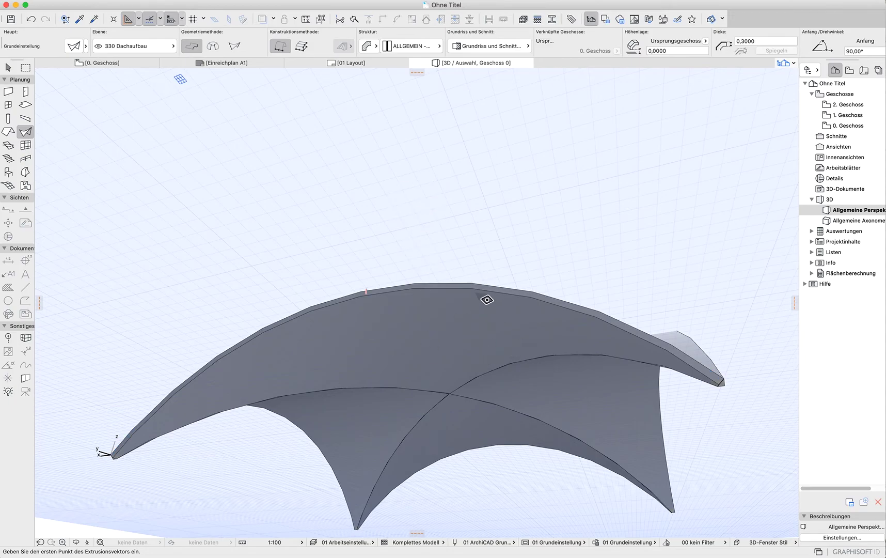